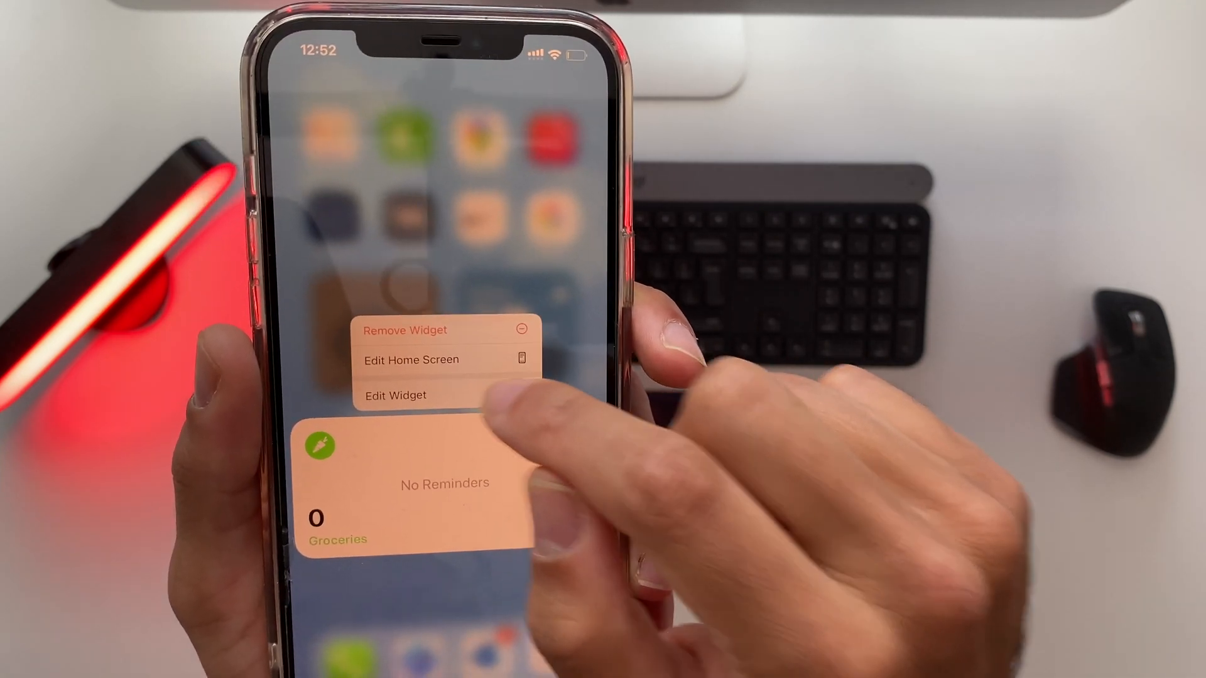
# Open the Groceries Reminders widget's Edit Widget settings to change its list.
pyautogui.click(394, 395)
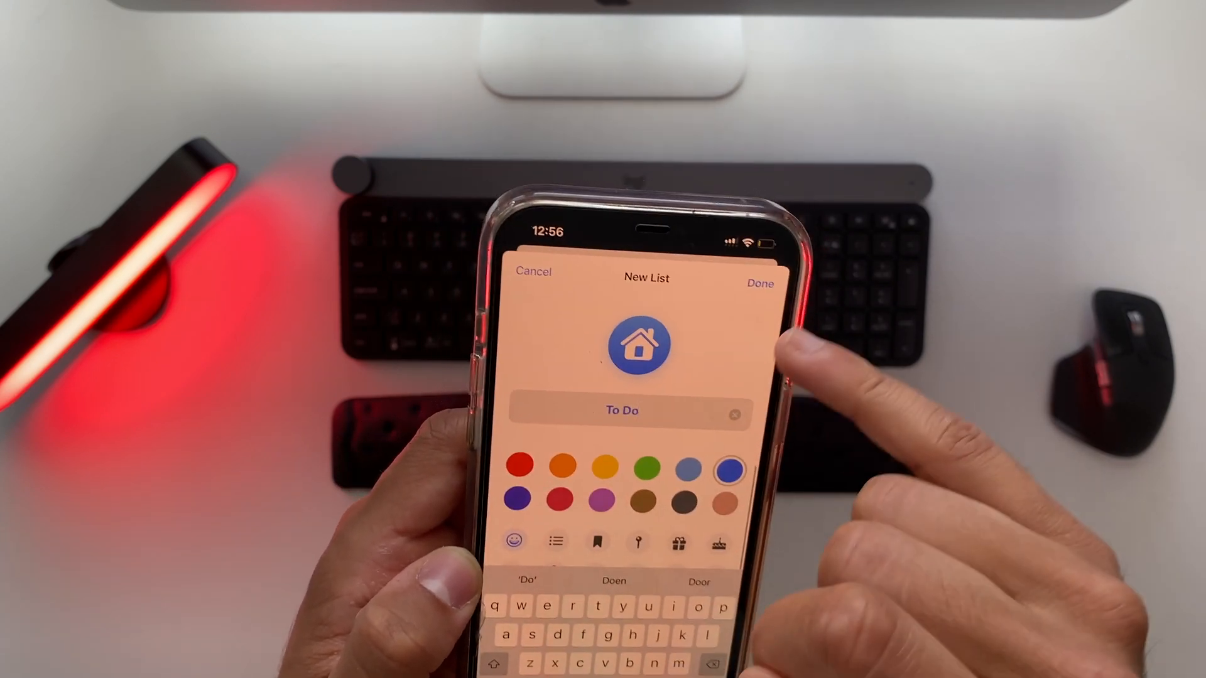
# Save the new blue 'To Do' list with the house icon.
pyautogui.click(758, 283)
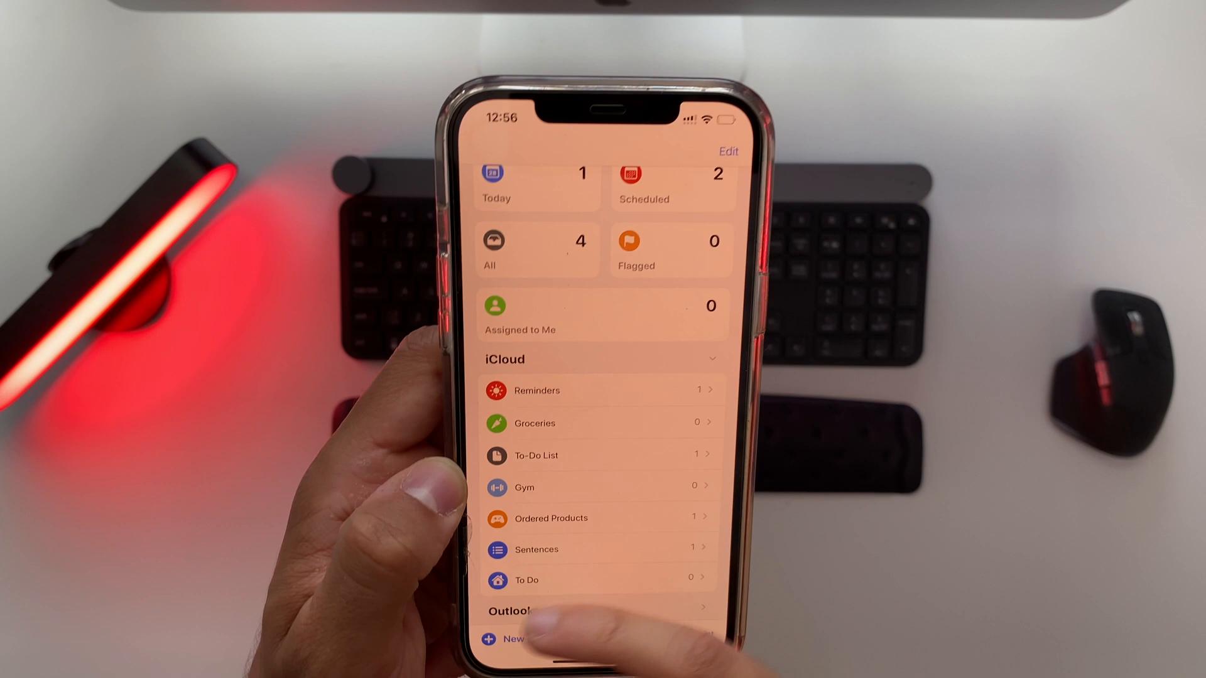